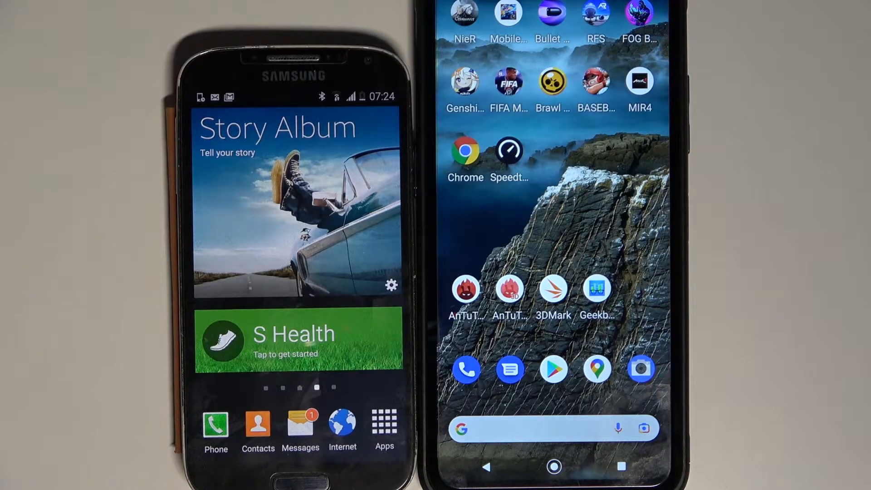
Open the Send Anywhere (File Transfer) listing in Google Play Store
{"action": "left_click", "coordinate": [553, 368]}
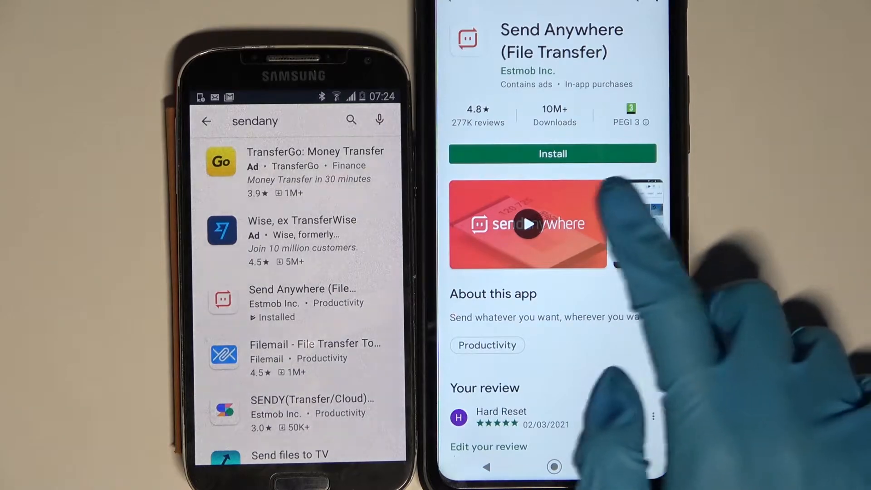
Install Send Anywhere on the Nokia and launch the app
{"action": "left_click", "coordinate": [553, 153]}
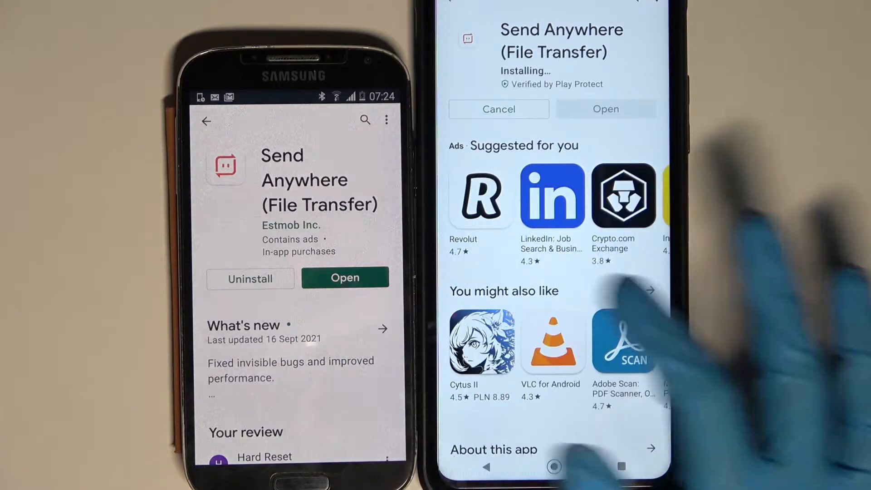
{"action": "left_click", "coordinate": [345, 278]}
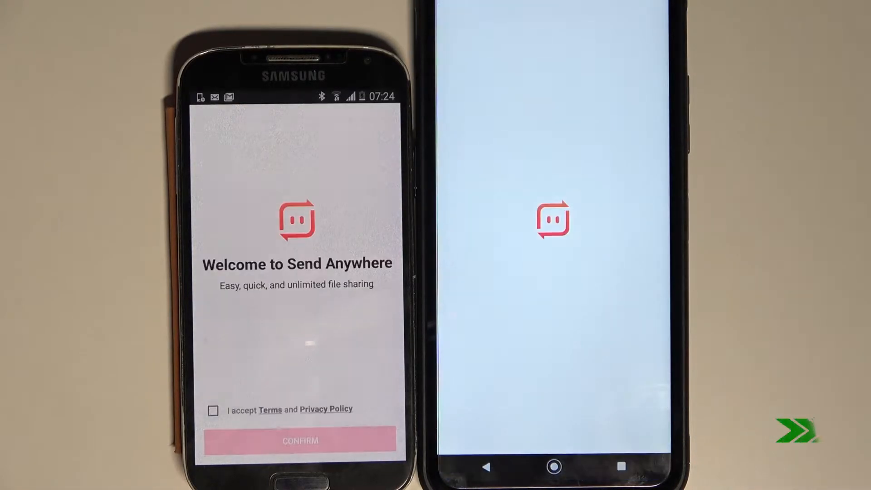
Accept the Terms and Privacy Policy, confirm, and allow access to photos and files
{"action": "left_click", "coordinate": [213, 410]}
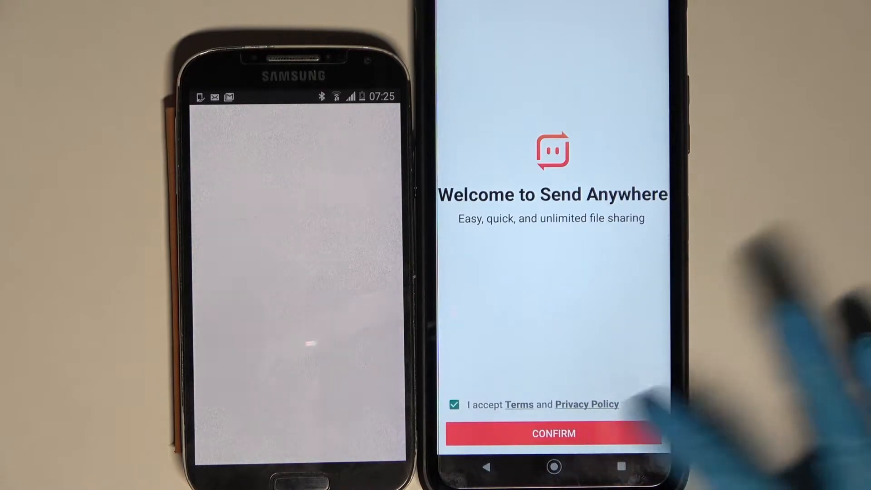
{"action": "left_click", "coordinate": [554, 434]}
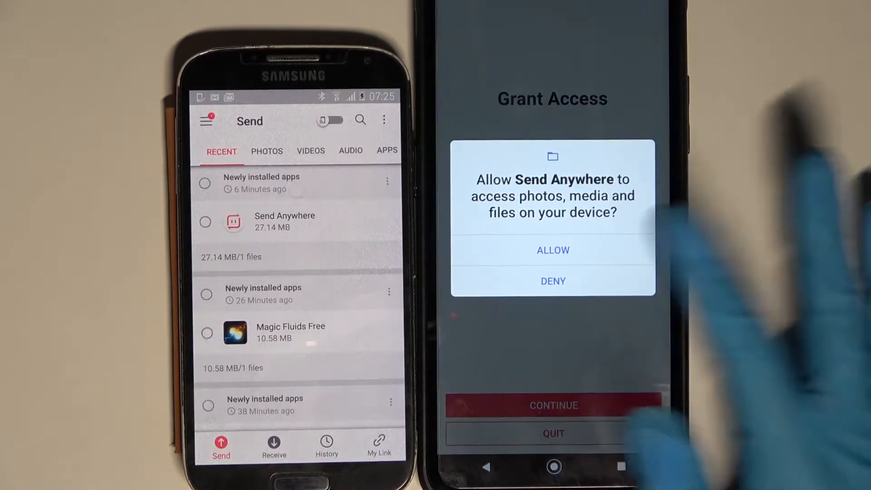
{"action": "left_click", "coordinate": [553, 250]}
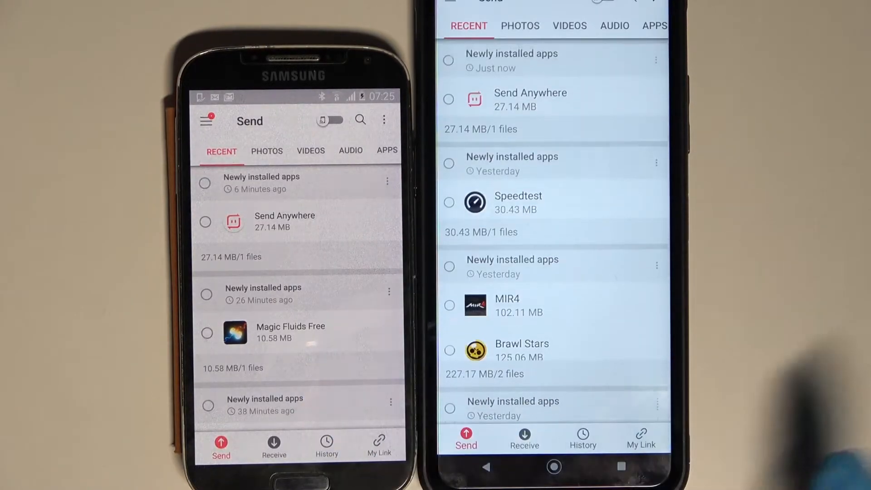
Set the Nokia to Receive and tick one photo under PHOTOS on the Samsung
{"action": "left_click", "coordinate": [525, 439]}
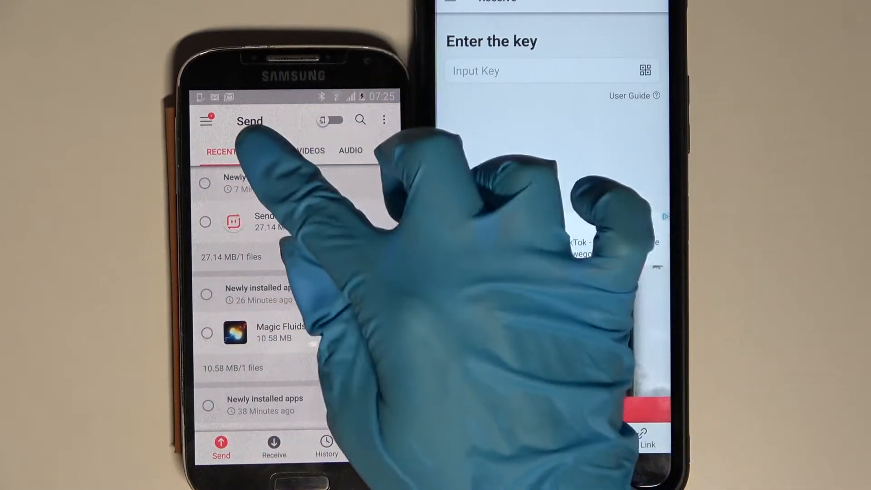
{"action": "left_click", "coordinate": [266, 151]}
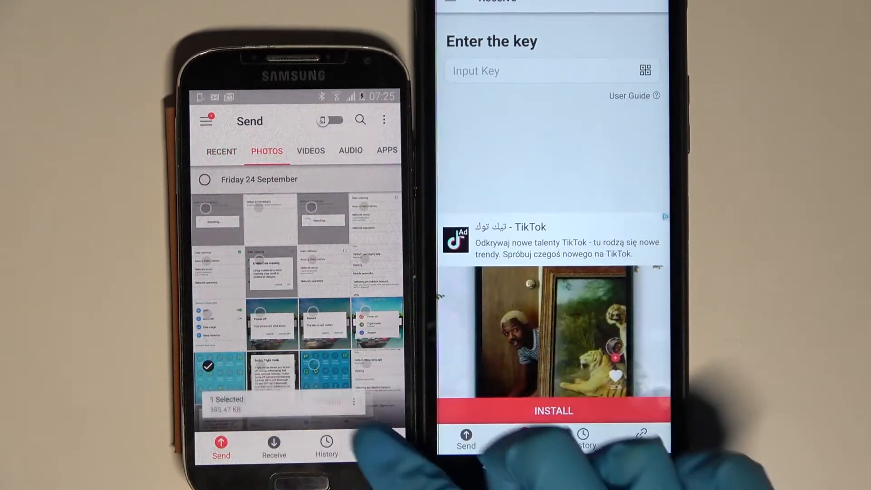
{"action": "left_click", "coordinate": [221, 447]}
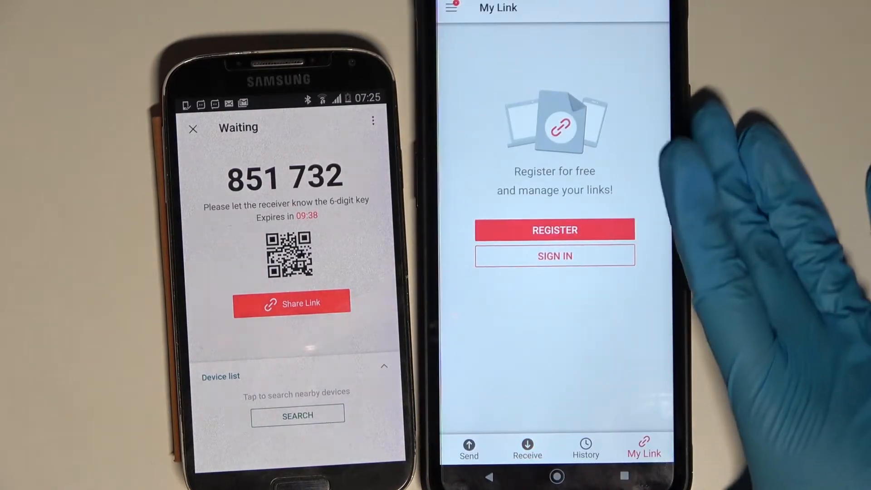
Send the selected photo and receive it on the Nokia with the 6-digit key
{"action": "left_click", "coordinate": [583, 449]}
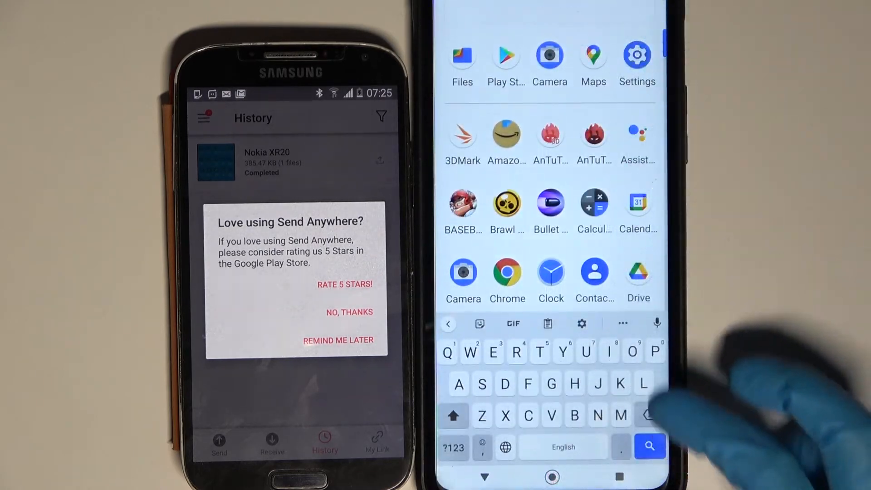
Browse Files' Images on the Nokia to the SendAnywhere section, dismissing the Samsung rating prompt
{"action": "left_click", "coordinate": [462, 54]}
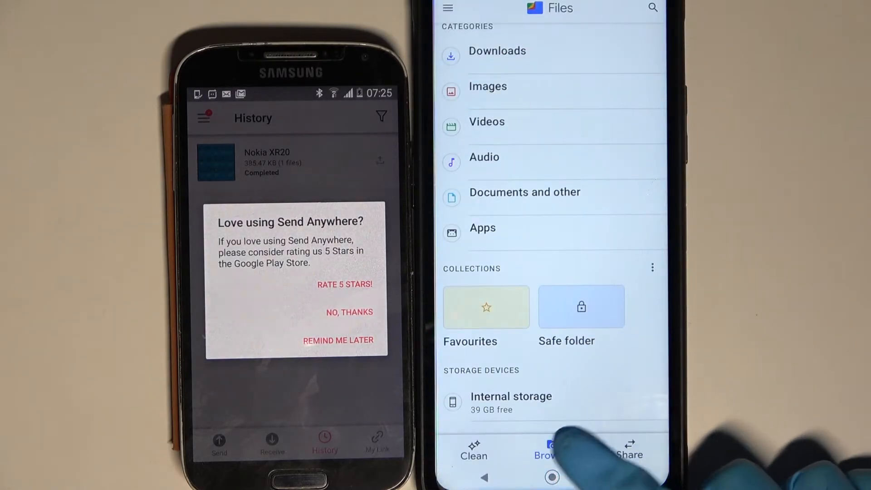
{"action": "left_click", "coordinate": [552, 450]}
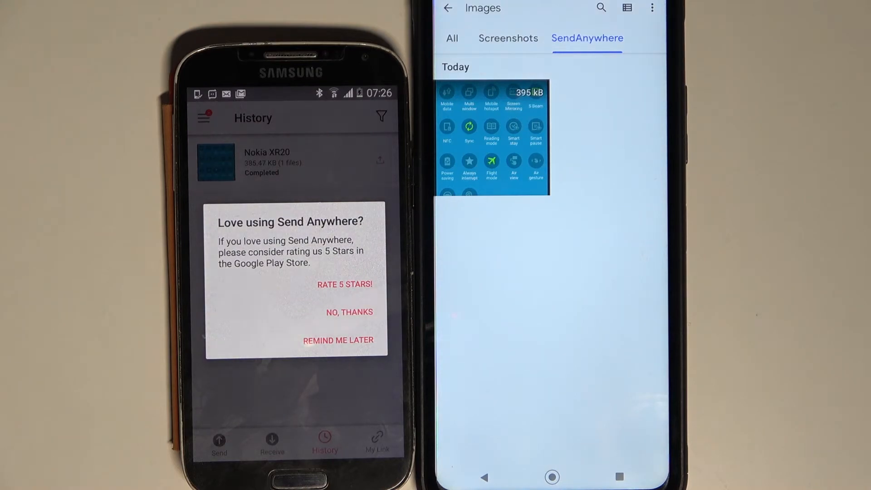
{"action": "left_click", "coordinate": [349, 311]}
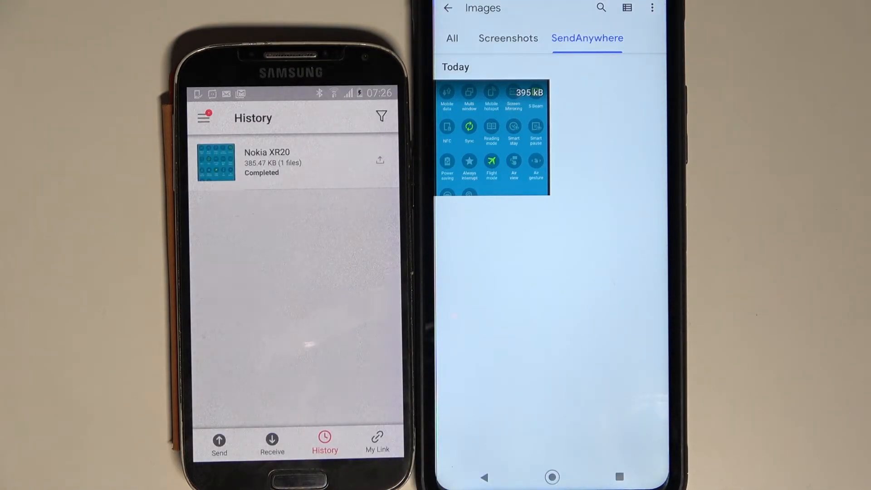